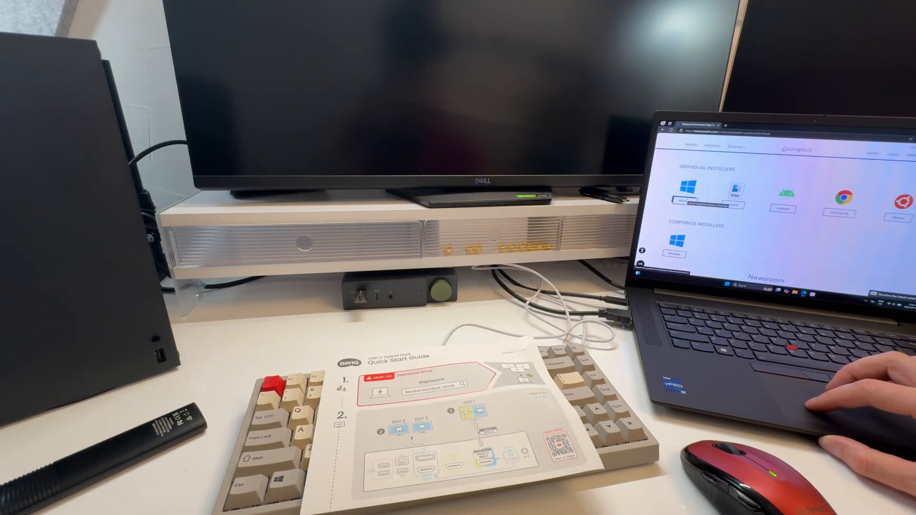
# Download the DisplayLink Windows driver and allow its installer to make changes.
pyautogui.click(676, 192)
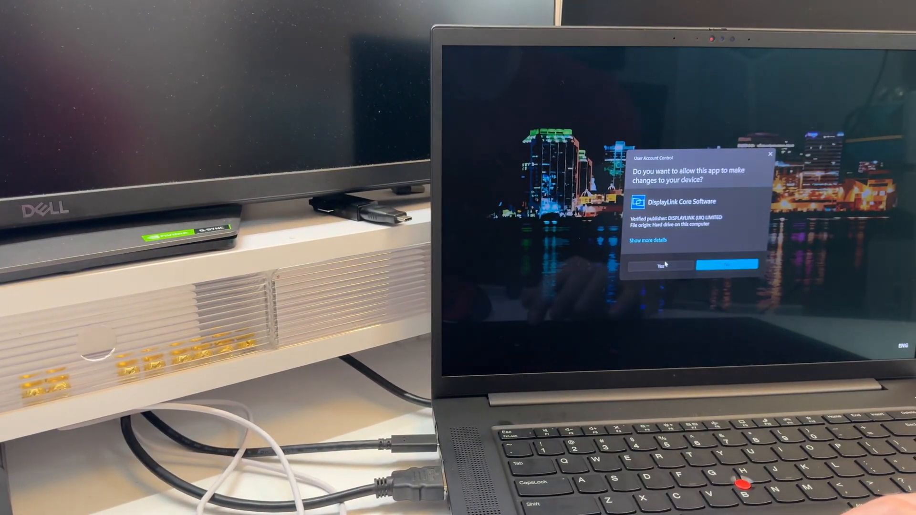
pyautogui.click(659, 267)
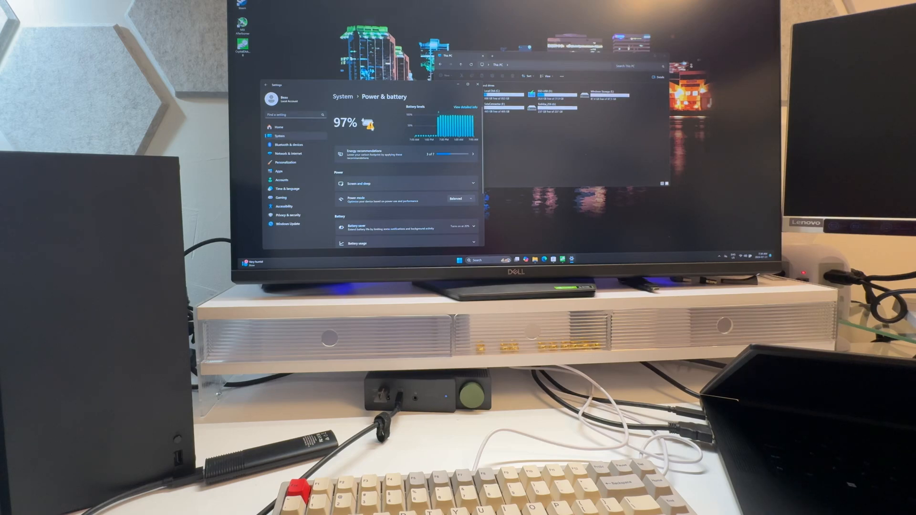
pyautogui.moveTo(691, 248)
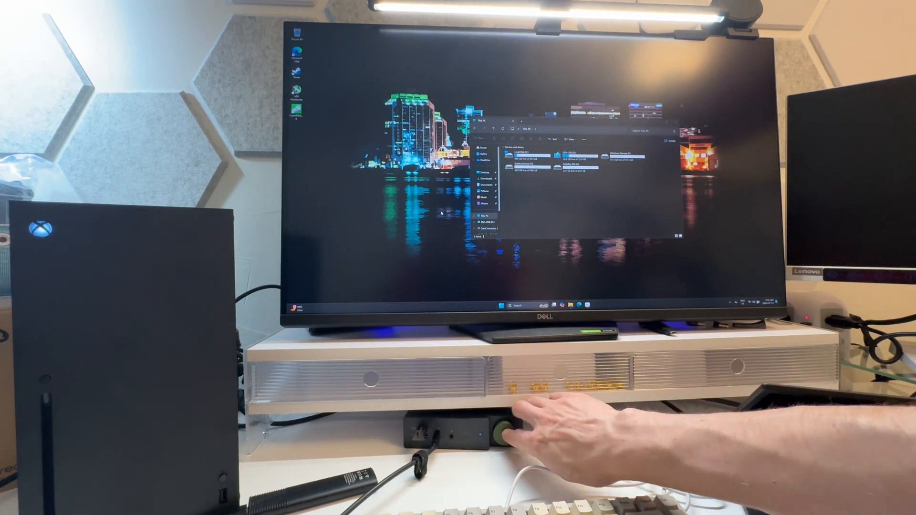
# Switch the dock's monitor to the Xbox and view its 4K TV details report.
pyautogui.click(504, 427)
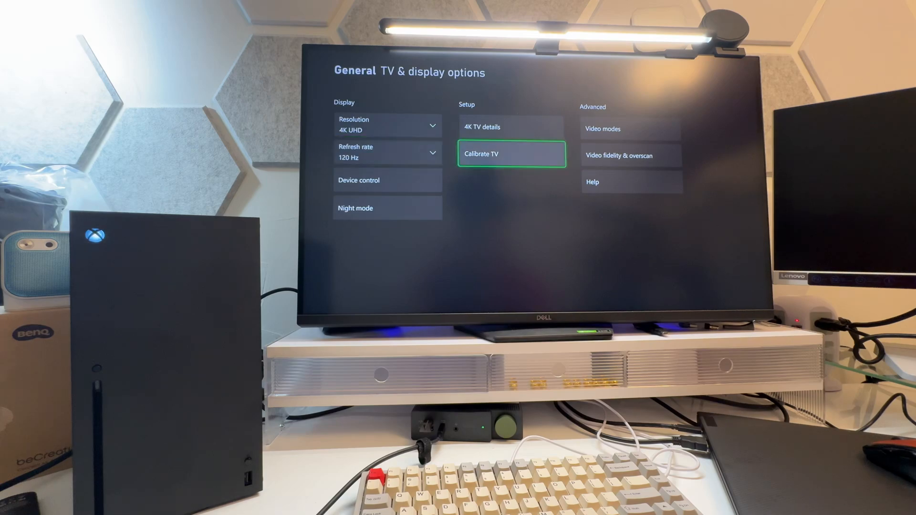
pyautogui.click(512, 127)
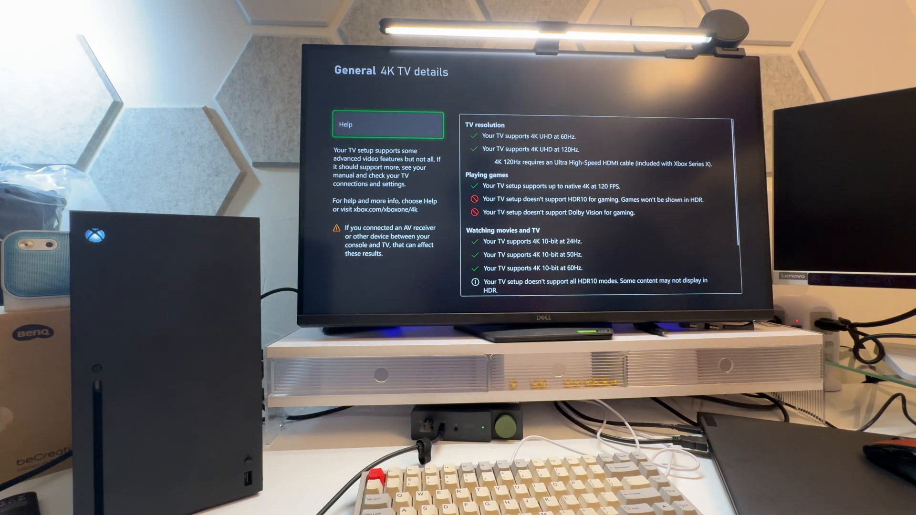